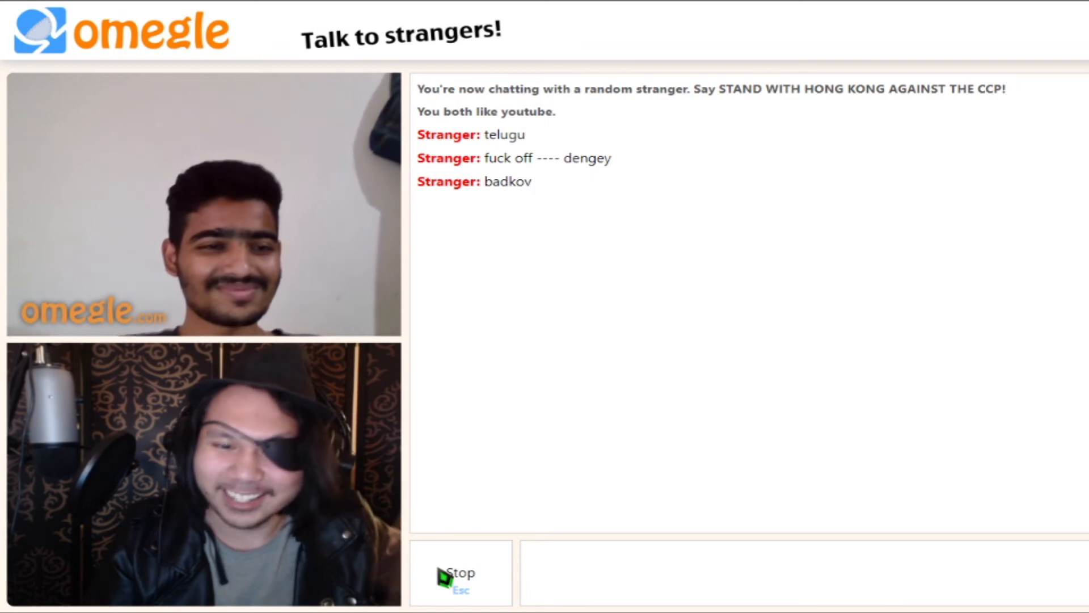
Step: Focus the message input box at the bottom of the chat panel to reply
left_click(799, 572)
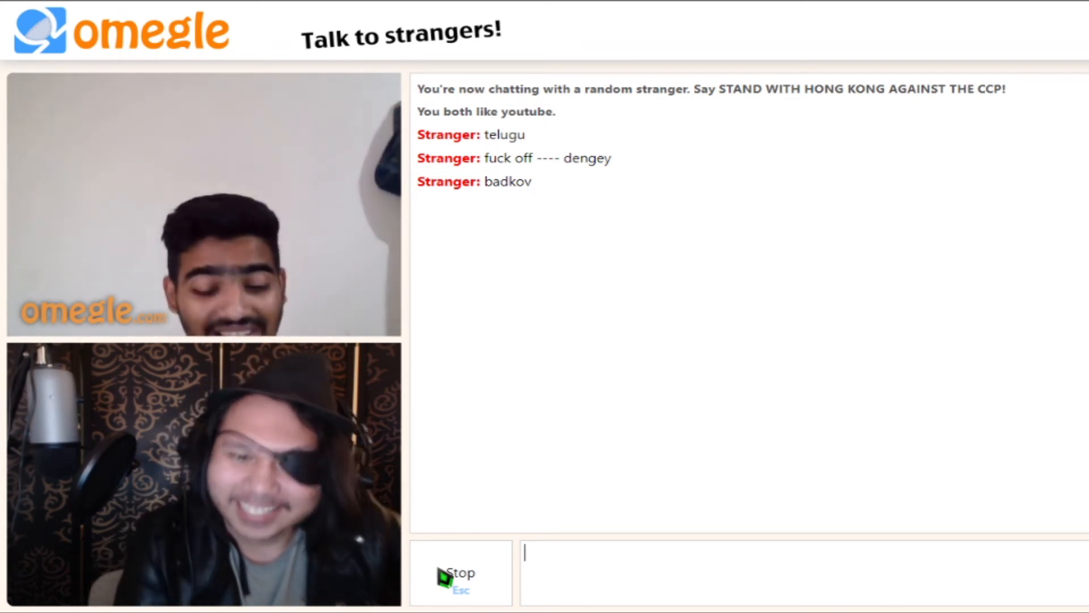